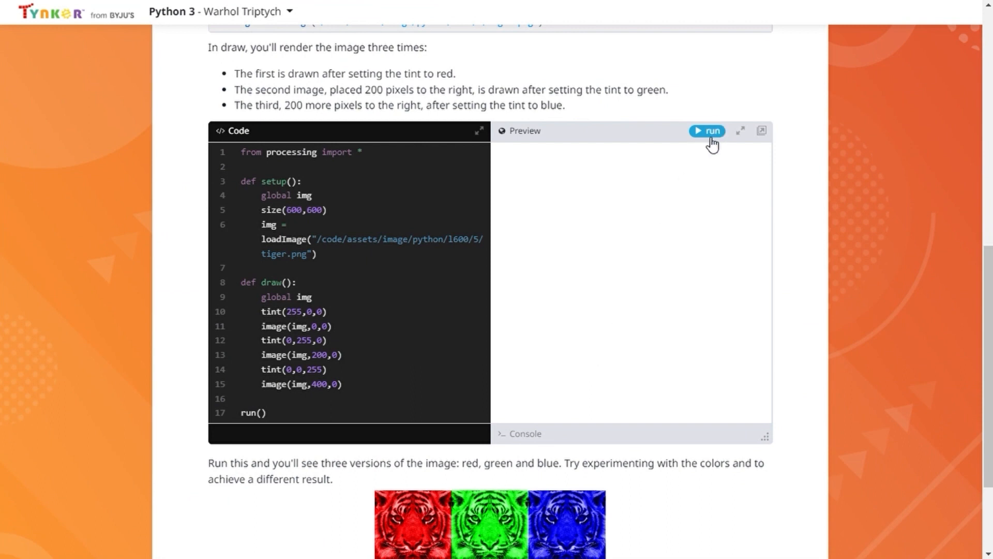
Step: Move from the Warhol Triptych tiger example to the bird-weights lesson's Step 1–3 code
{"action": "left_click", "coordinate": [706, 130]}
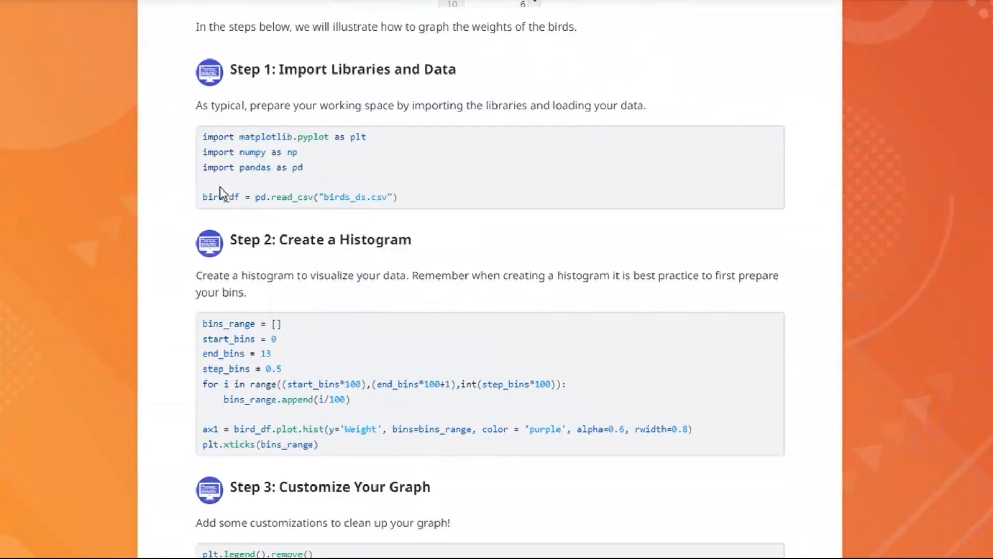
Step: Run the bird-weights code to render the purple Birds histogram as figure-1.png
{"action": "scroll", "scroll_direction": "down", "scroll_amount": 3}
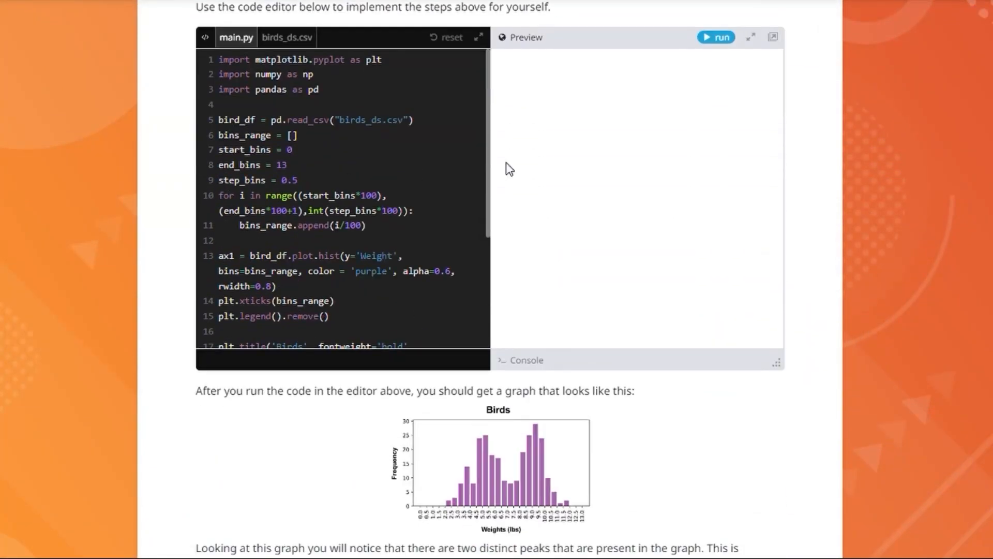
{"action": "mouse_move", "coordinate": [730, 86]}
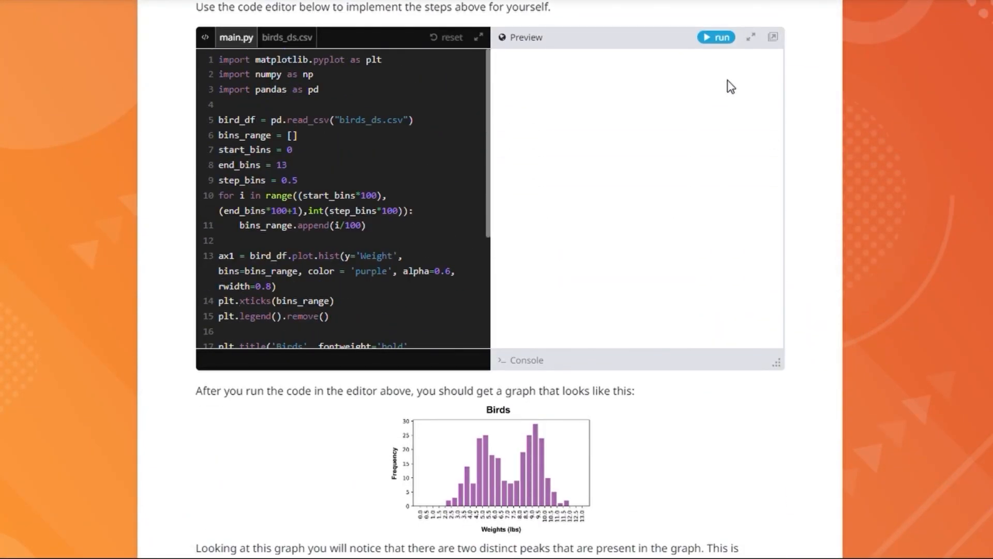
{"action": "left_click", "coordinate": [716, 37]}
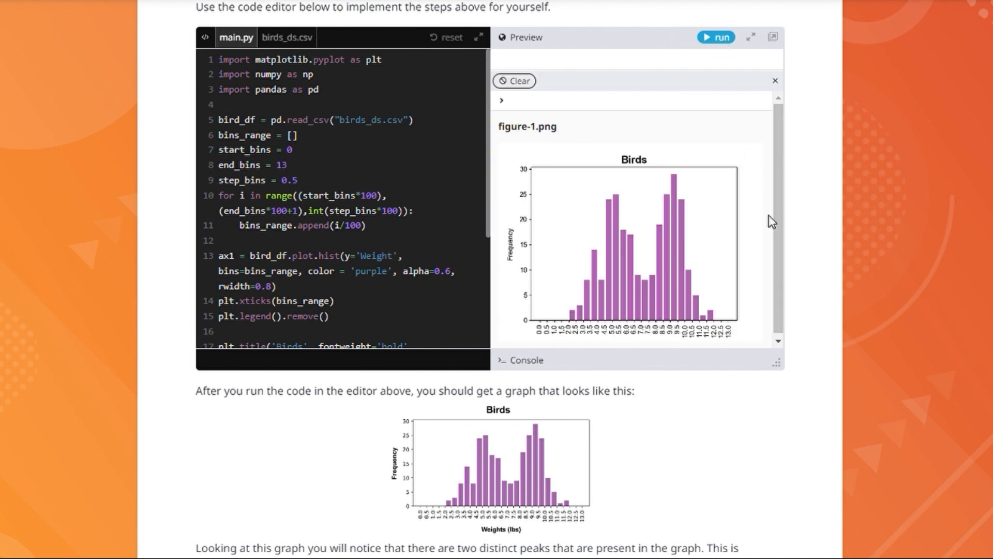
{"action": "scroll", "scroll_direction": "down", "scroll_amount": 3}
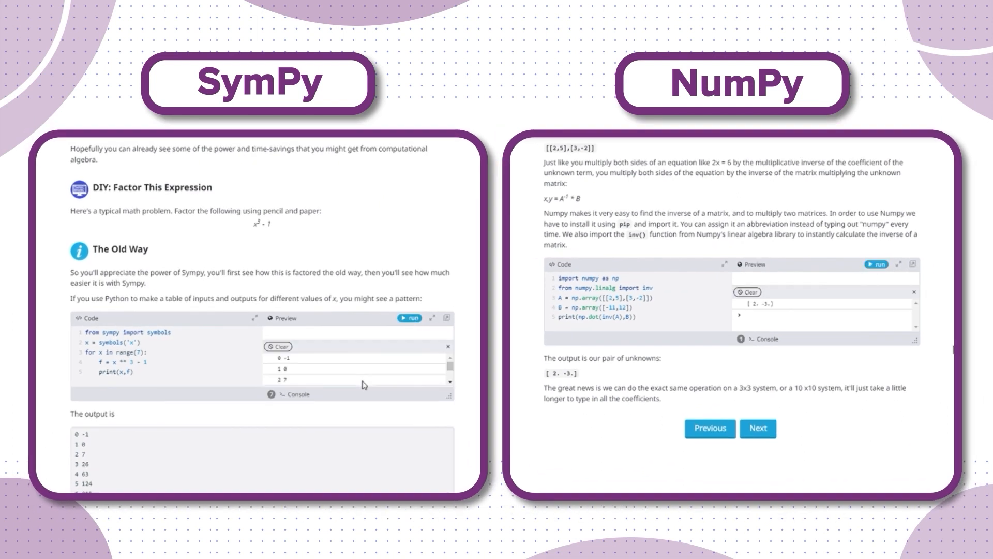
Step: Scroll through the course cards: Java, JavaScript, Minecraft mod and game design
{"action": "scroll", "scroll_direction": "down", "scroll_amount": 3}
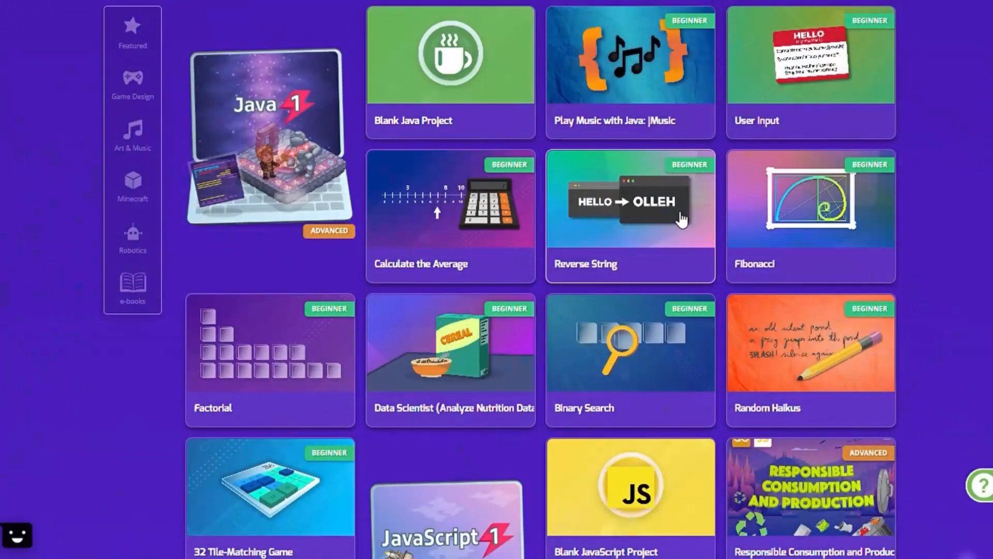
{"action": "scroll", "scroll_direction": "down", "scroll_amount": 3}
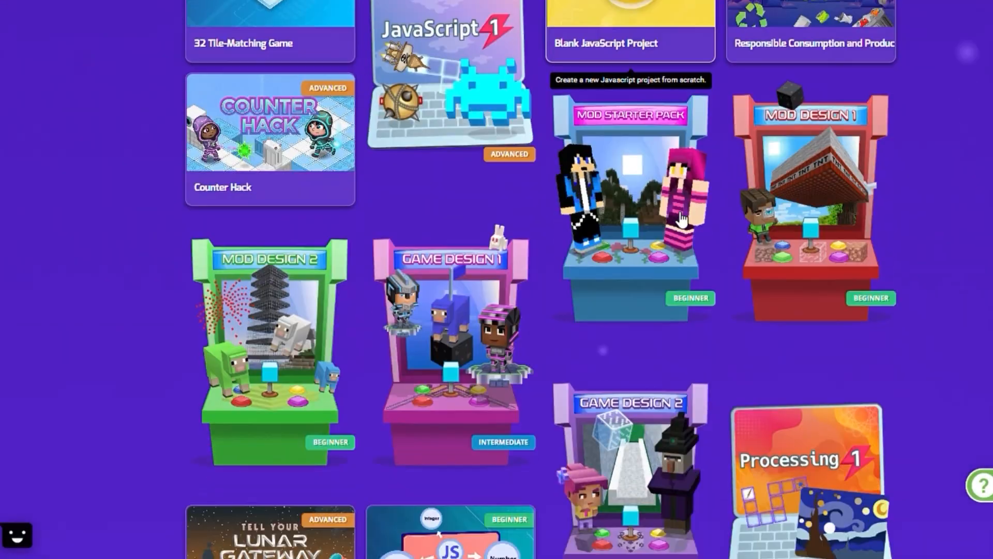